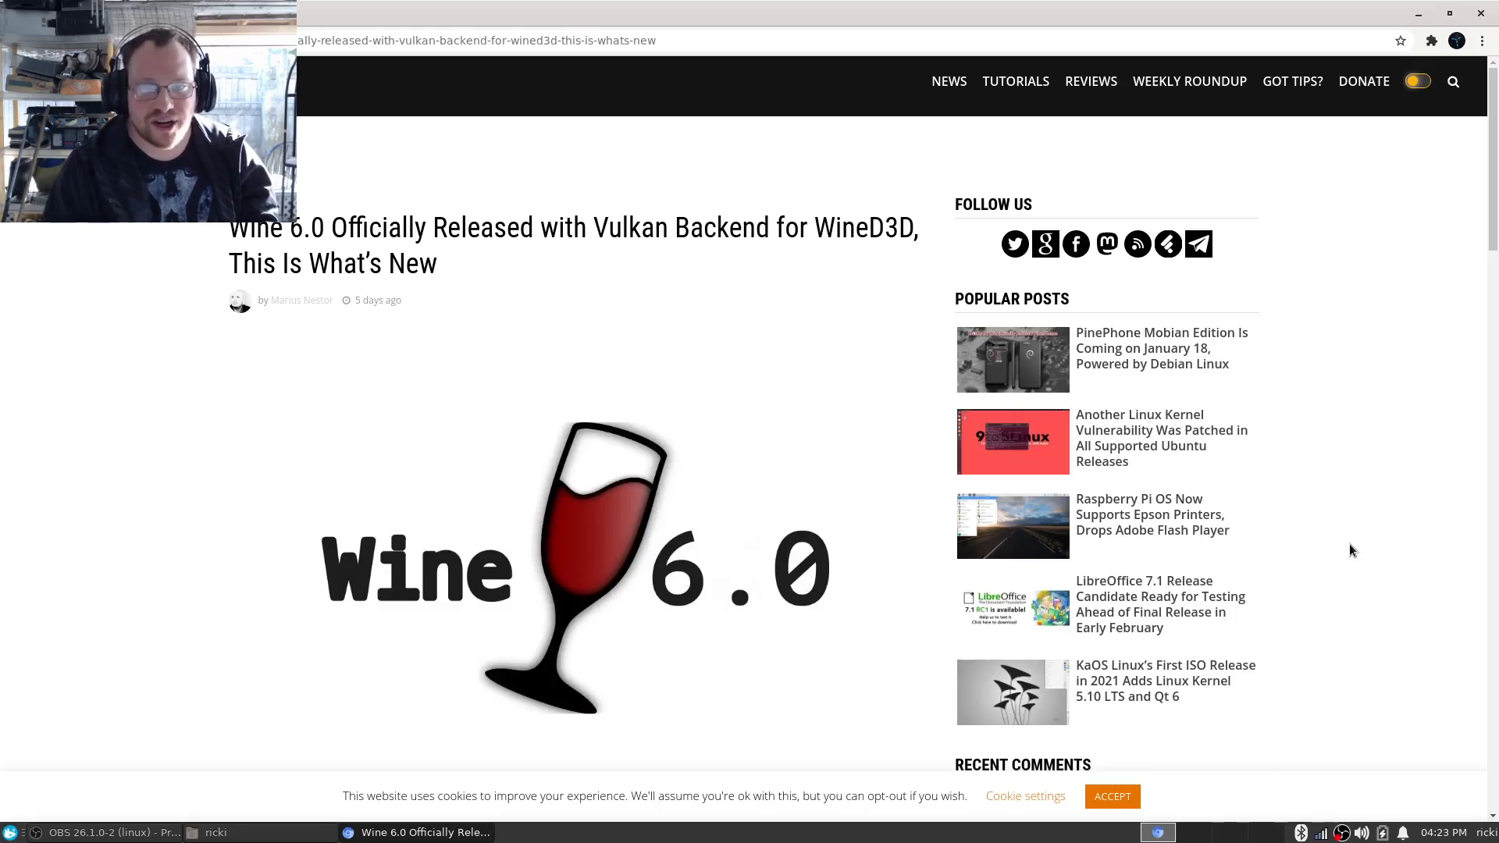
mouse_move(706, 412)
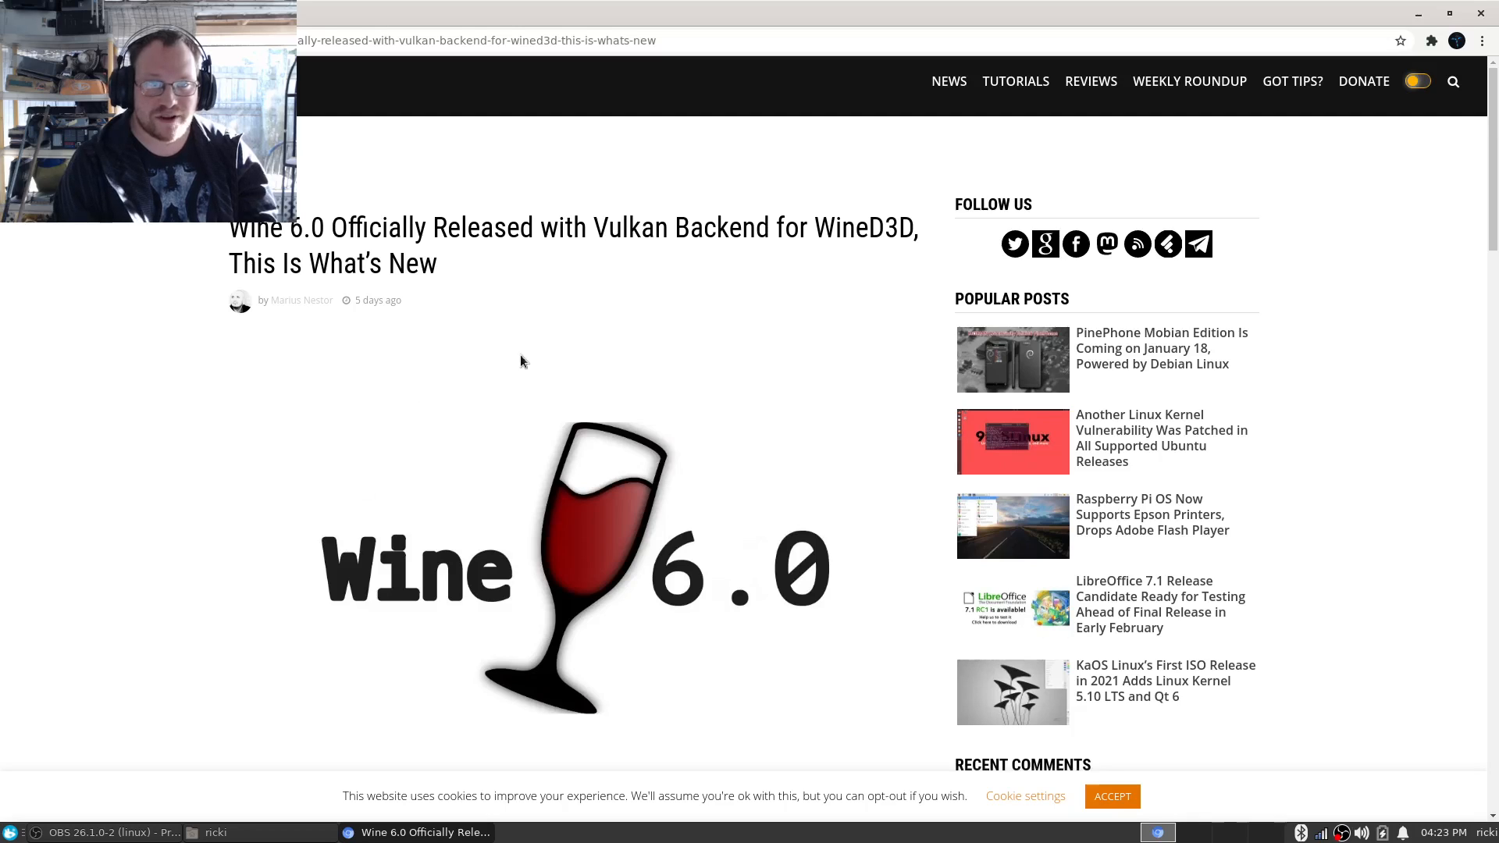
mouse_move(694, 278)
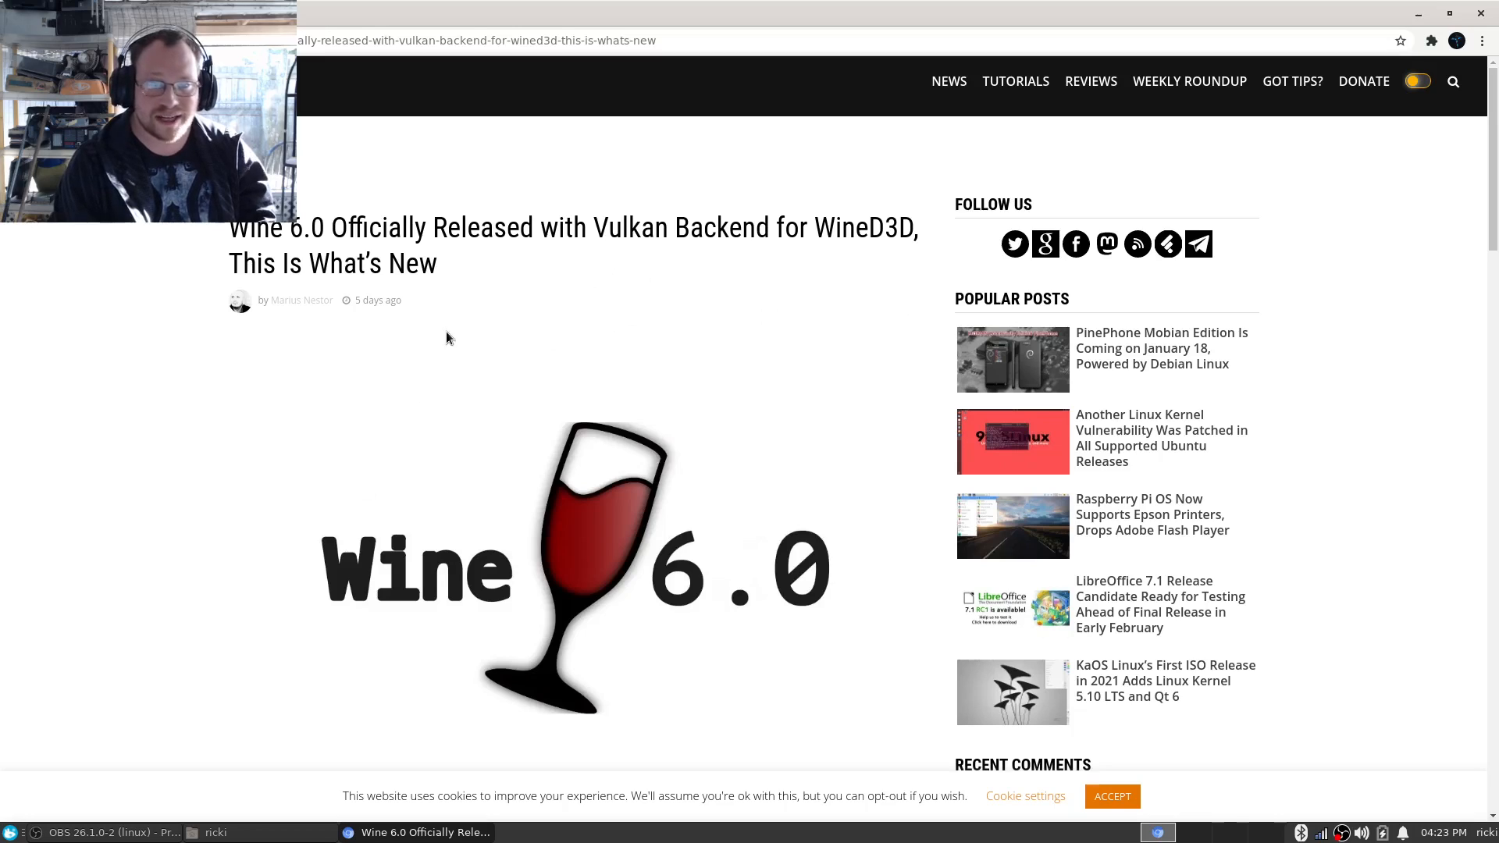
scroll(down, 3)
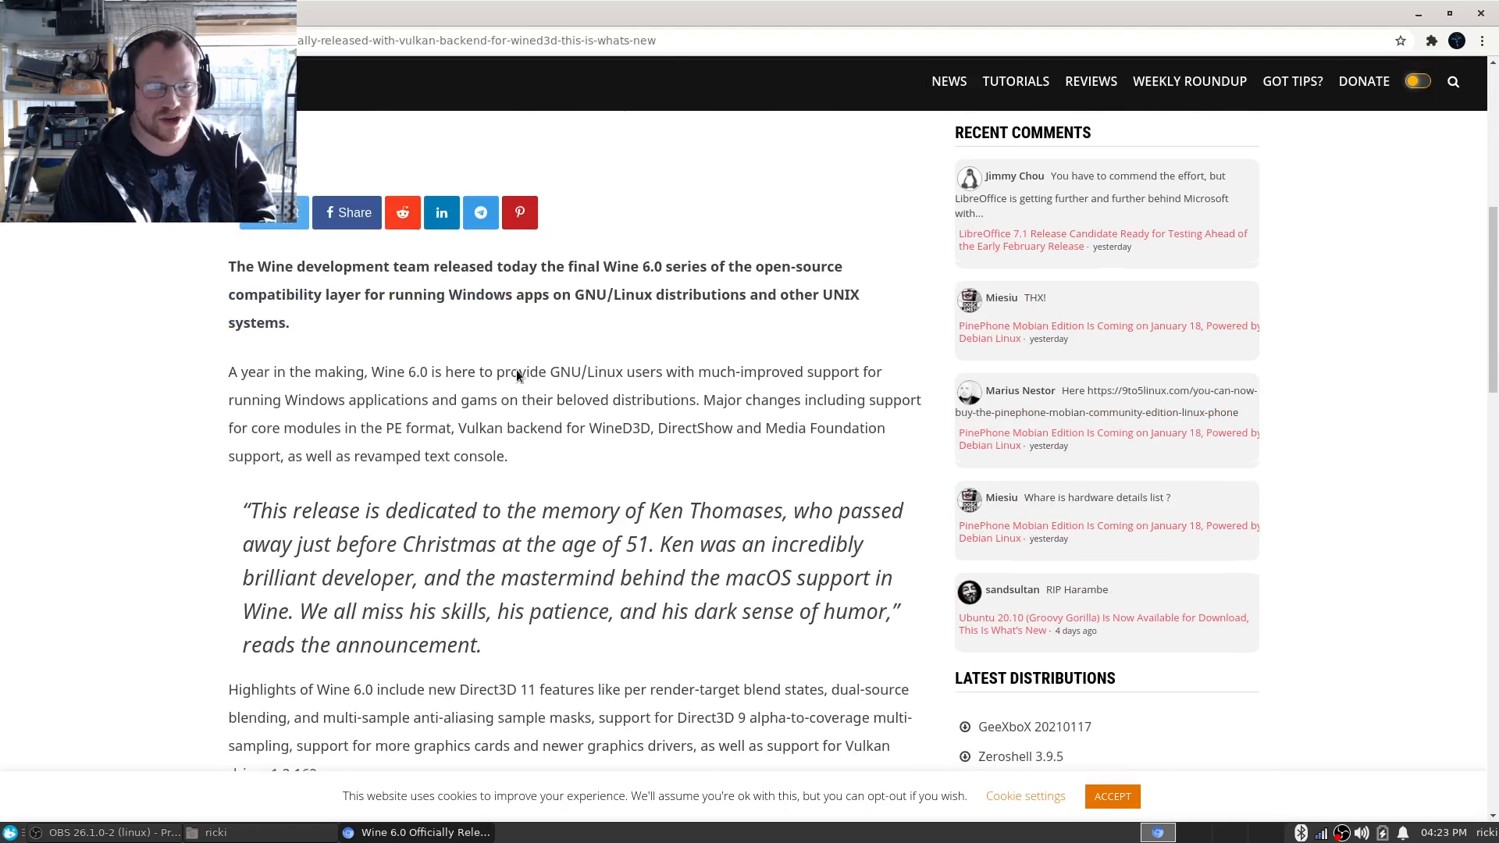
scroll(down, 3)
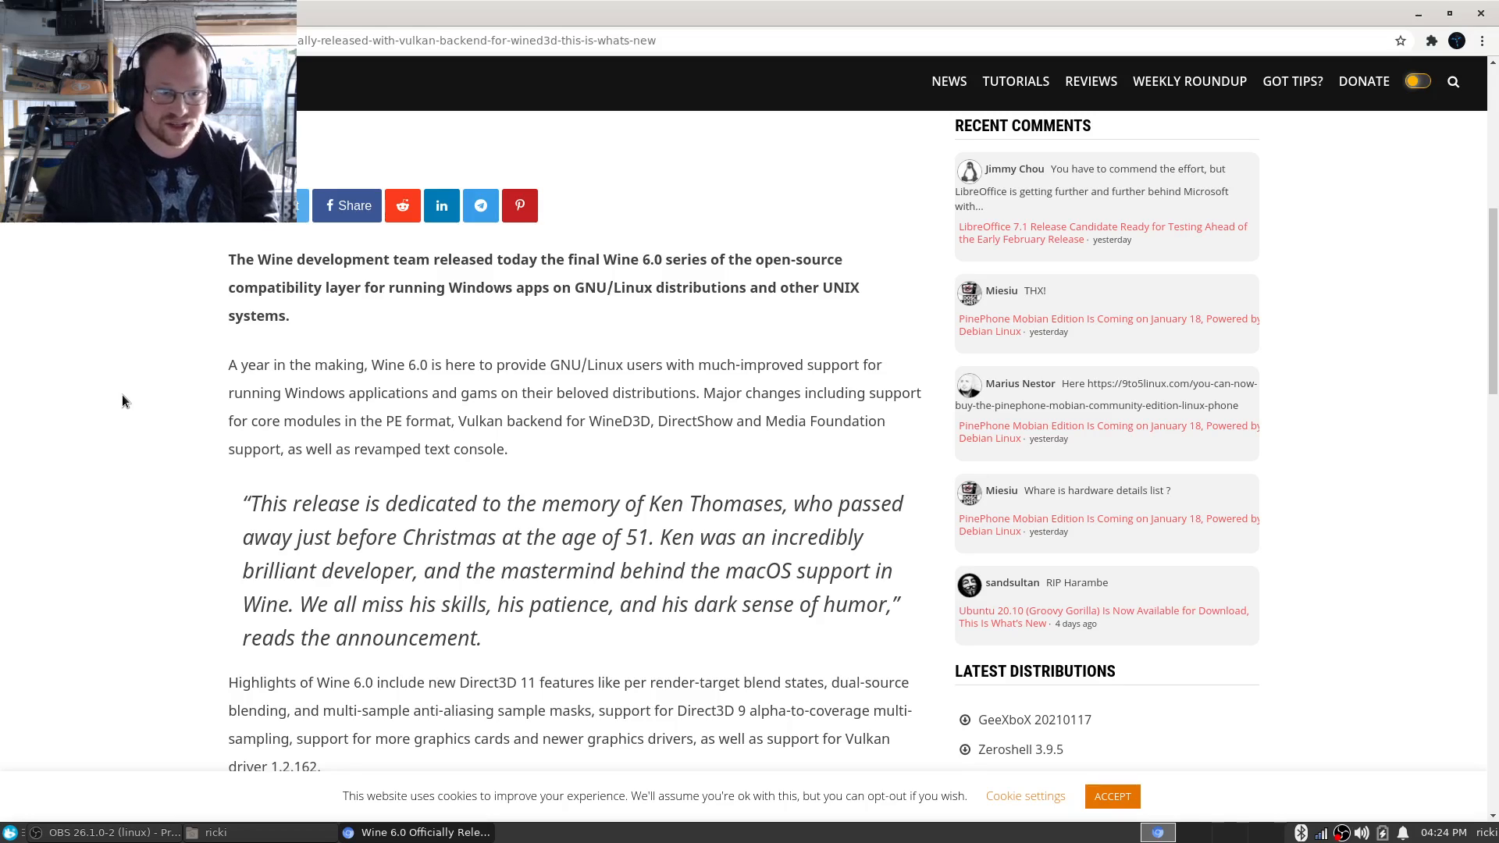
scroll(down, 3)
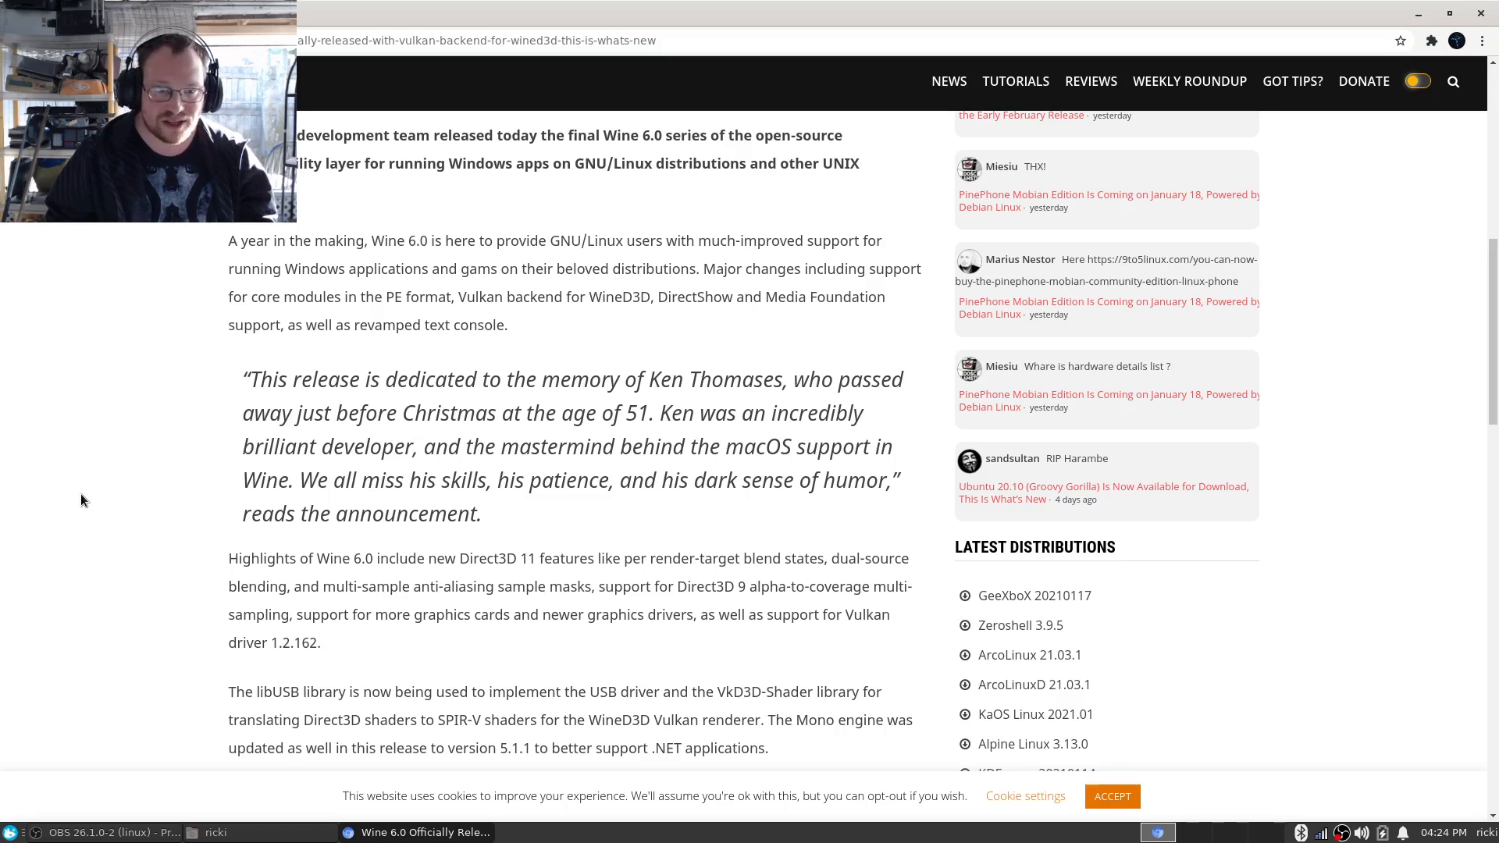
scroll(down, 3)
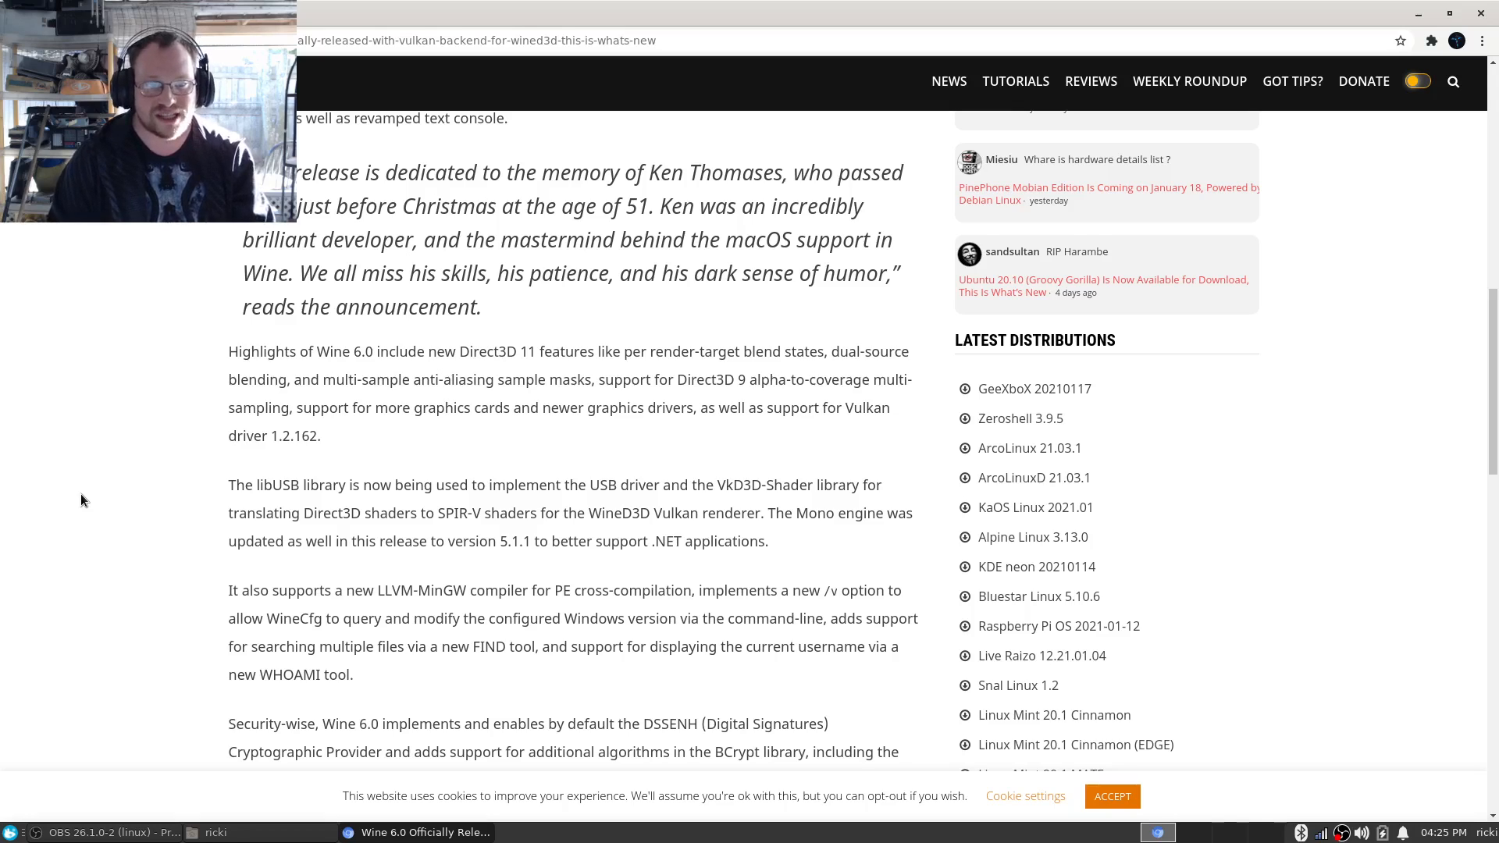
scroll(down, 3)
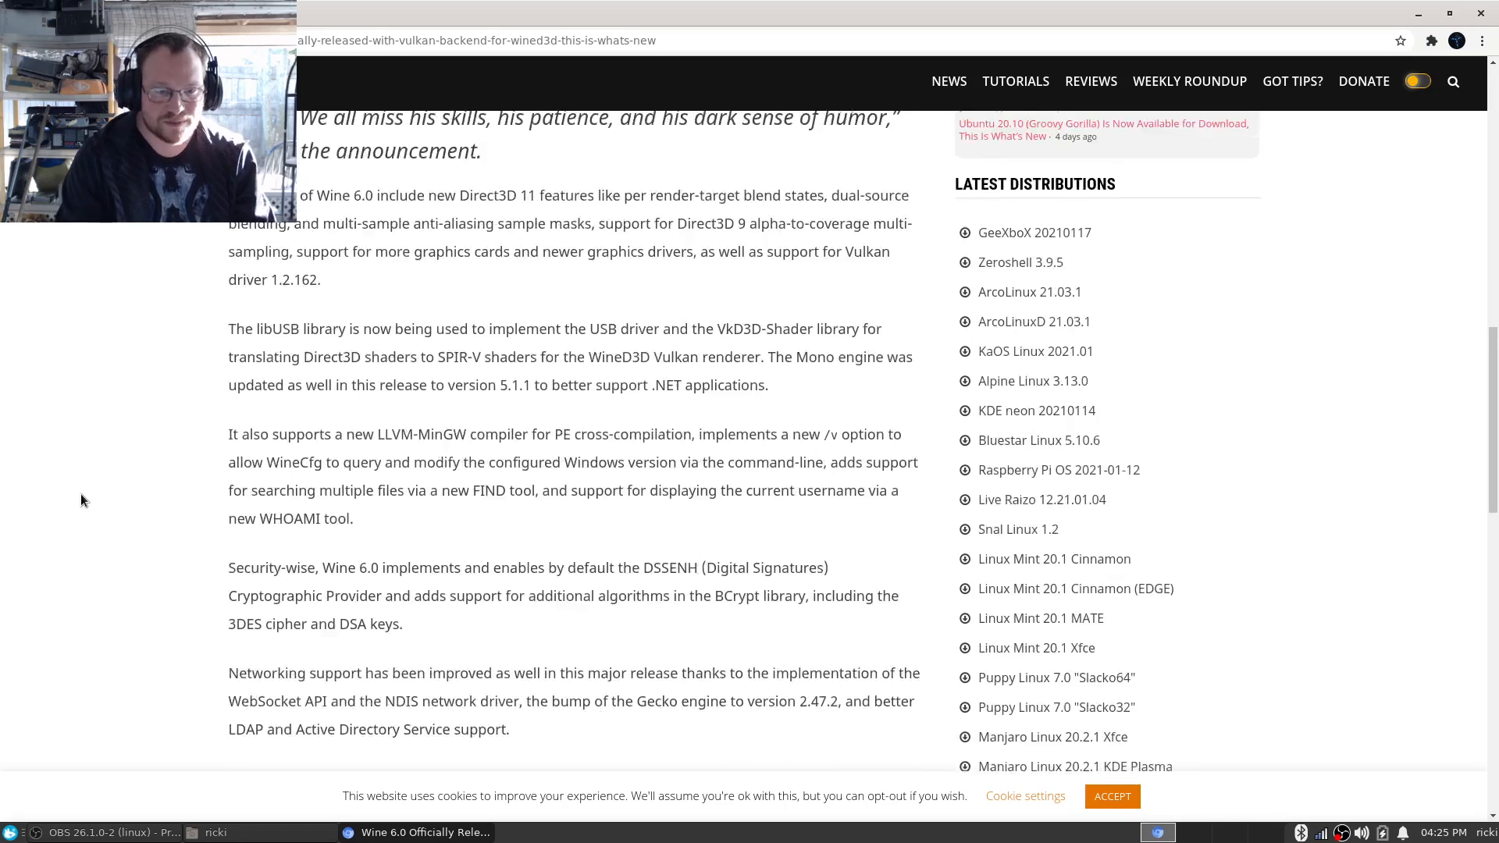
scroll(down, 3)
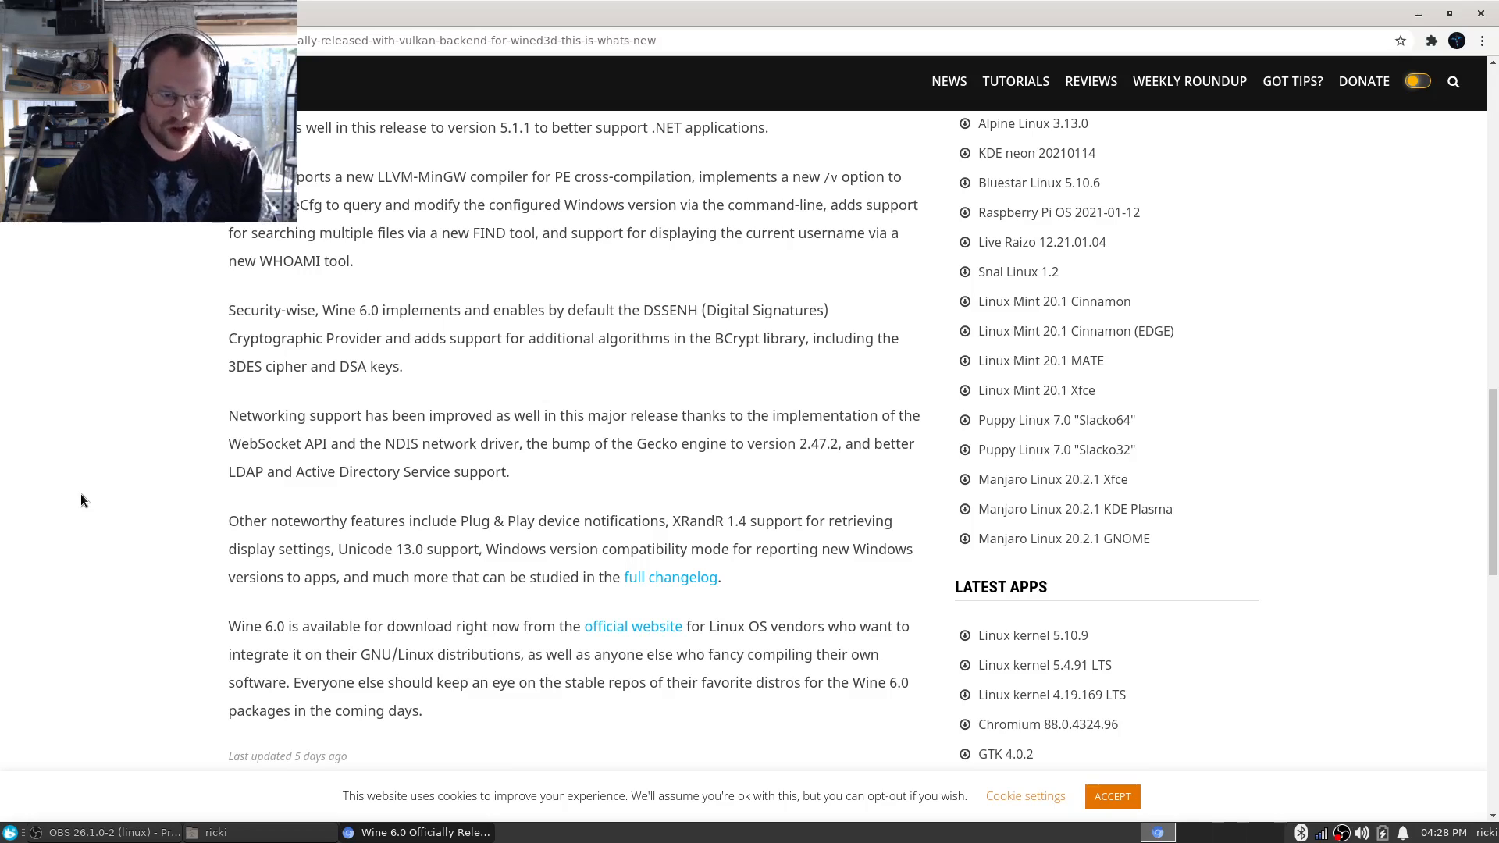
scroll(down, 3)
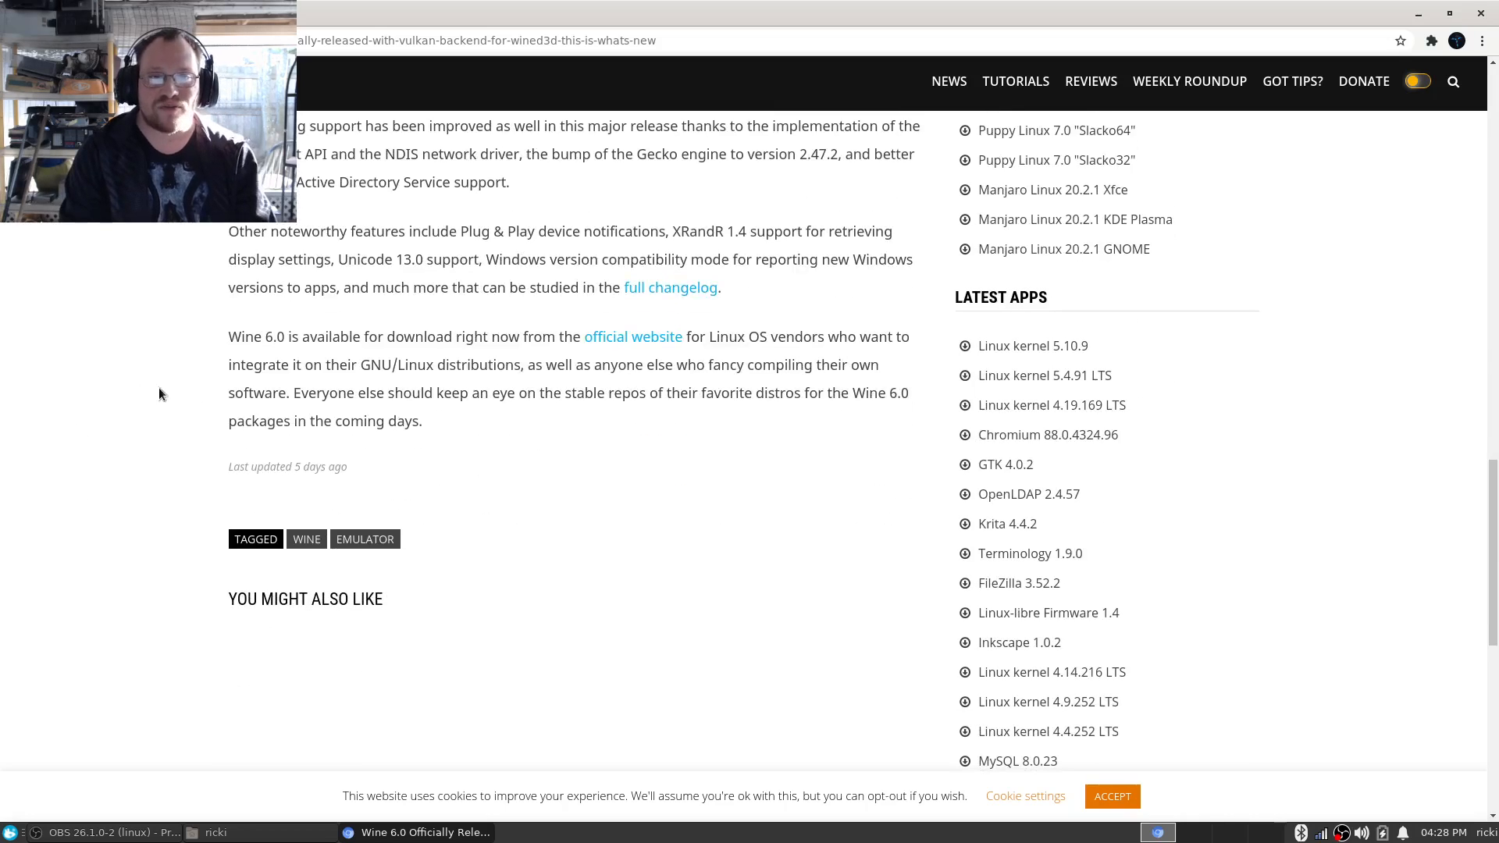
mouse_move(597, 418)
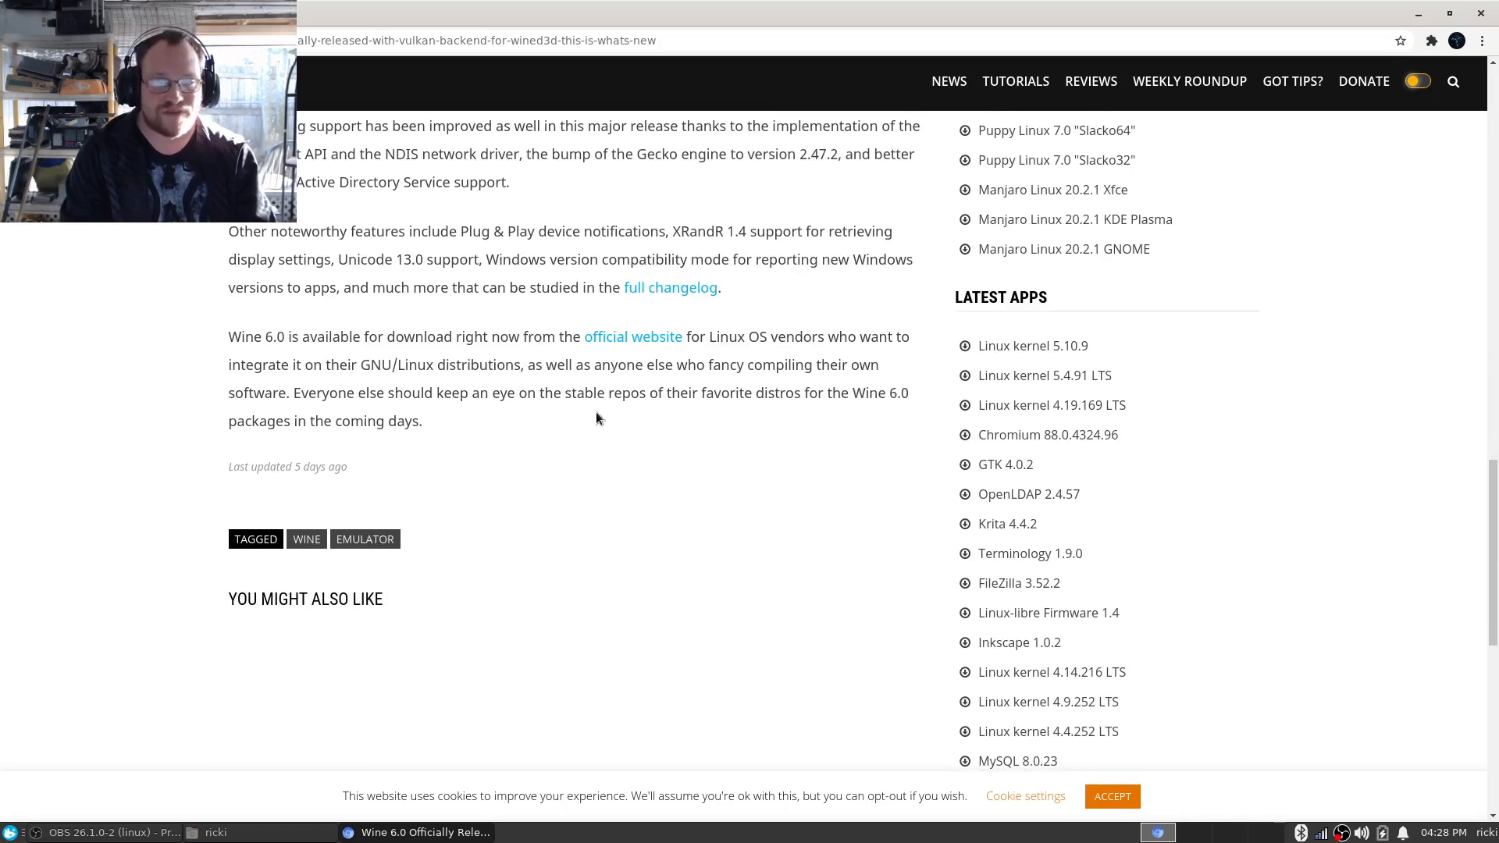
mouse_move(177, 374)
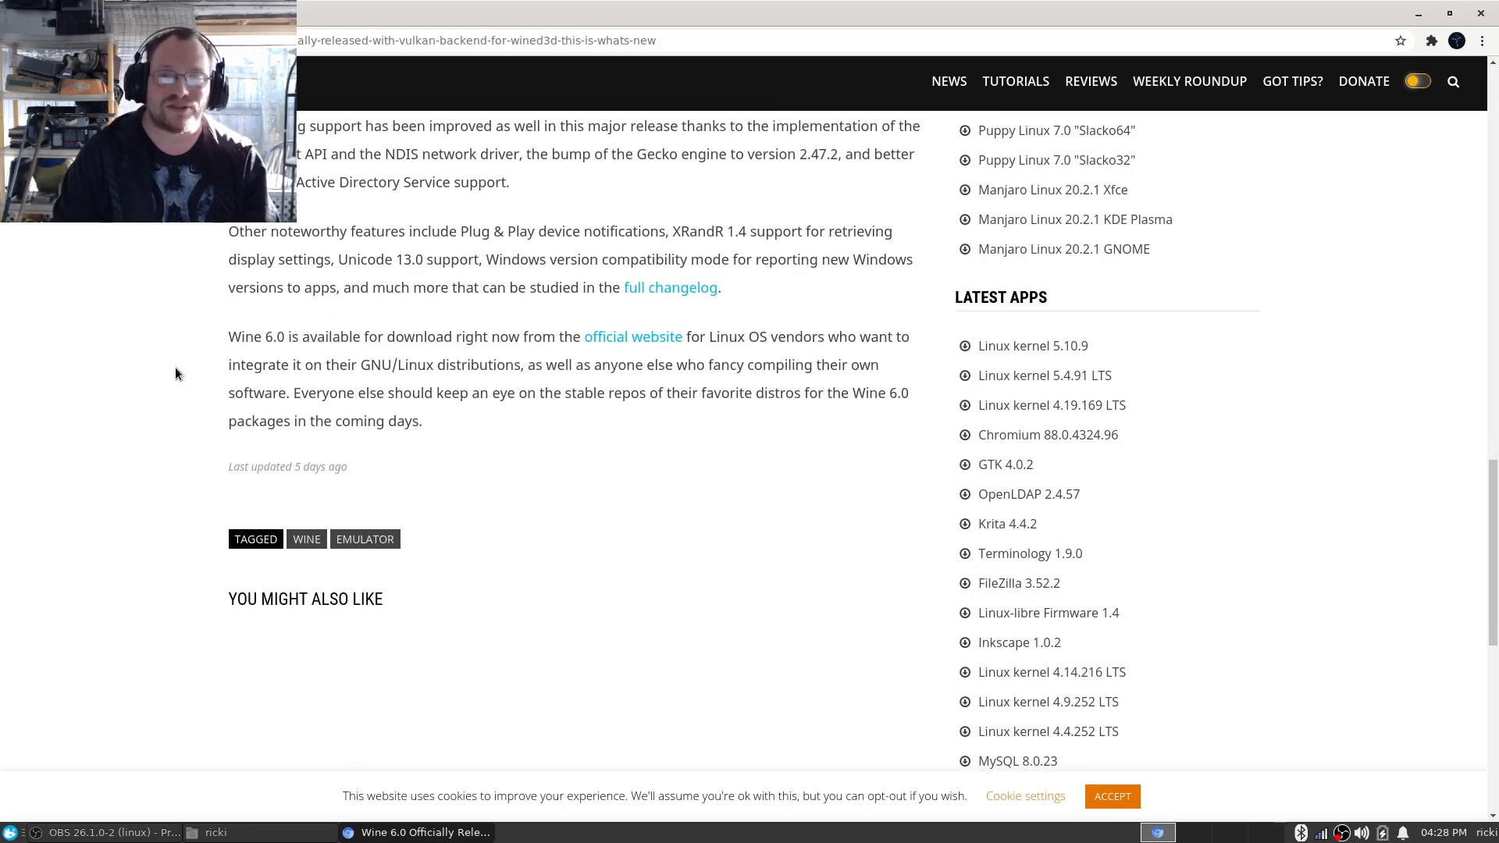